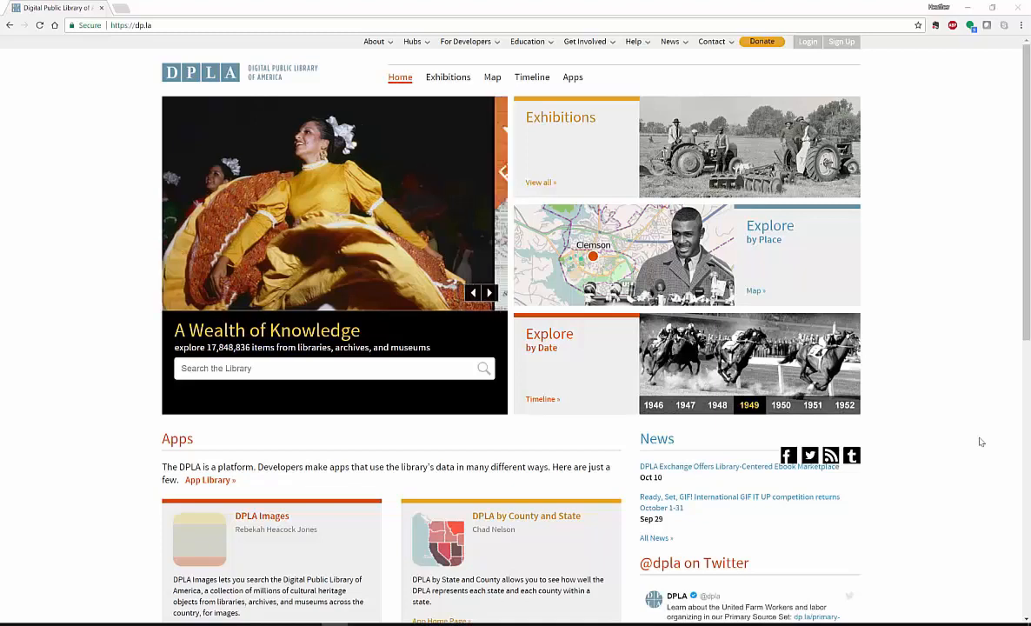
# Focus the Search the Library box on the DPLA home page.
pyautogui.click(488, 292)
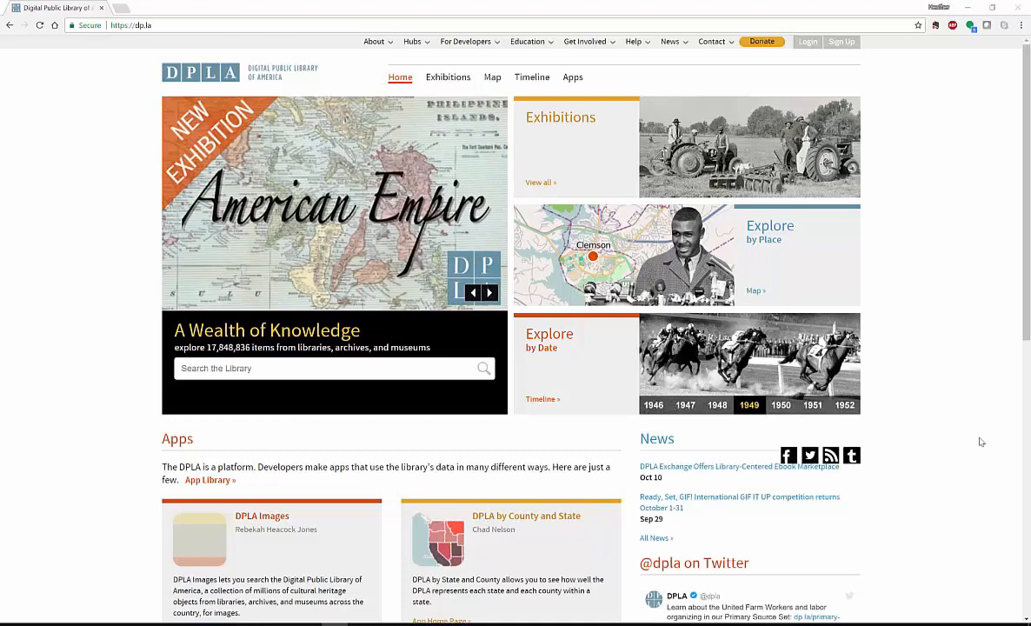
pyautogui.click(489, 292)
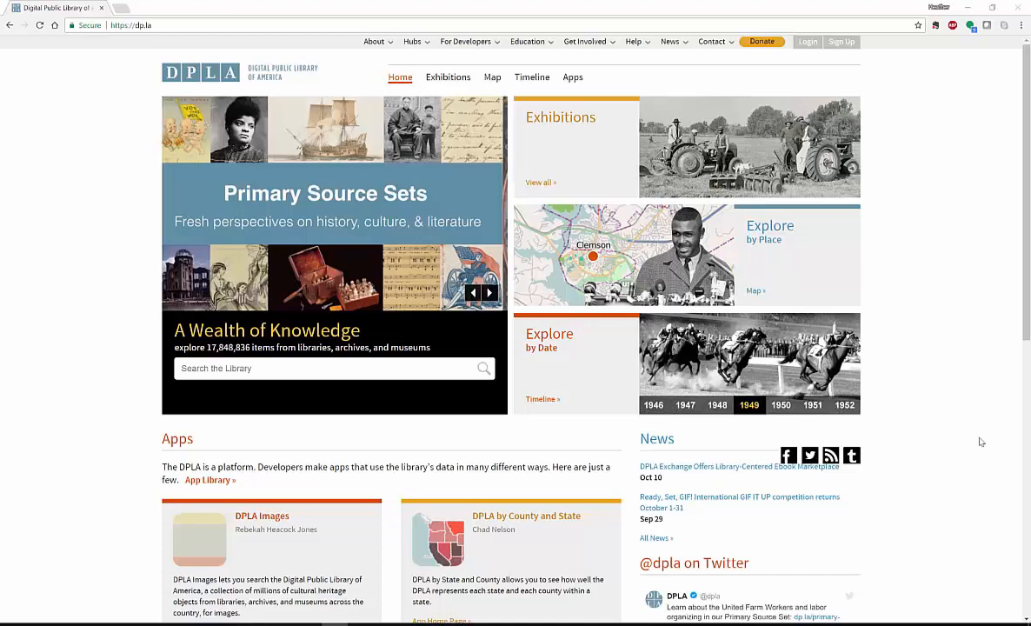
pyautogui.click(490, 292)
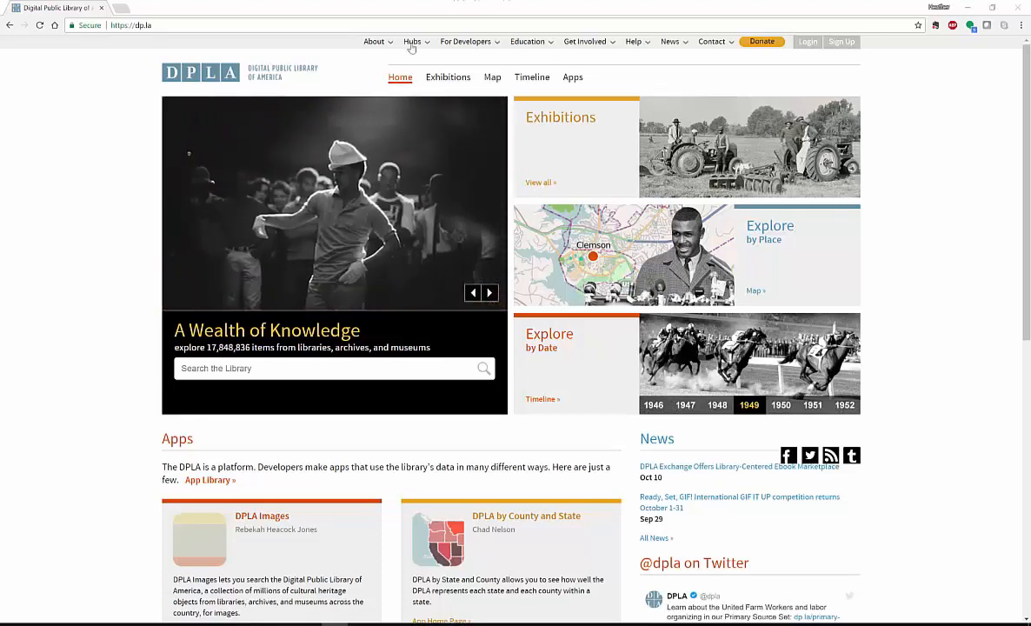
pyautogui.click(374, 42)
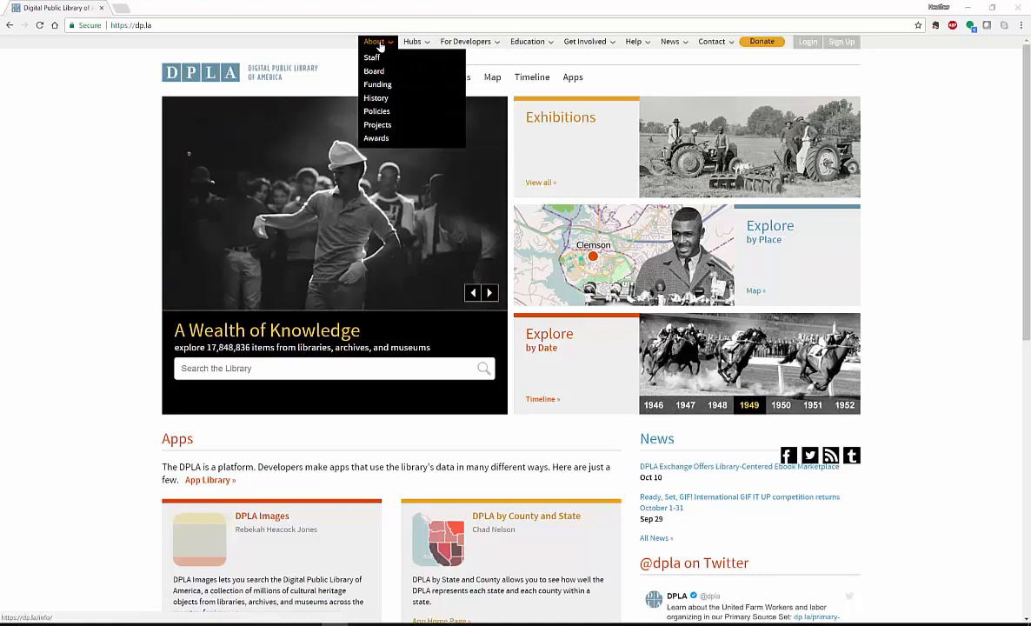
pyautogui.moveTo(807, 227)
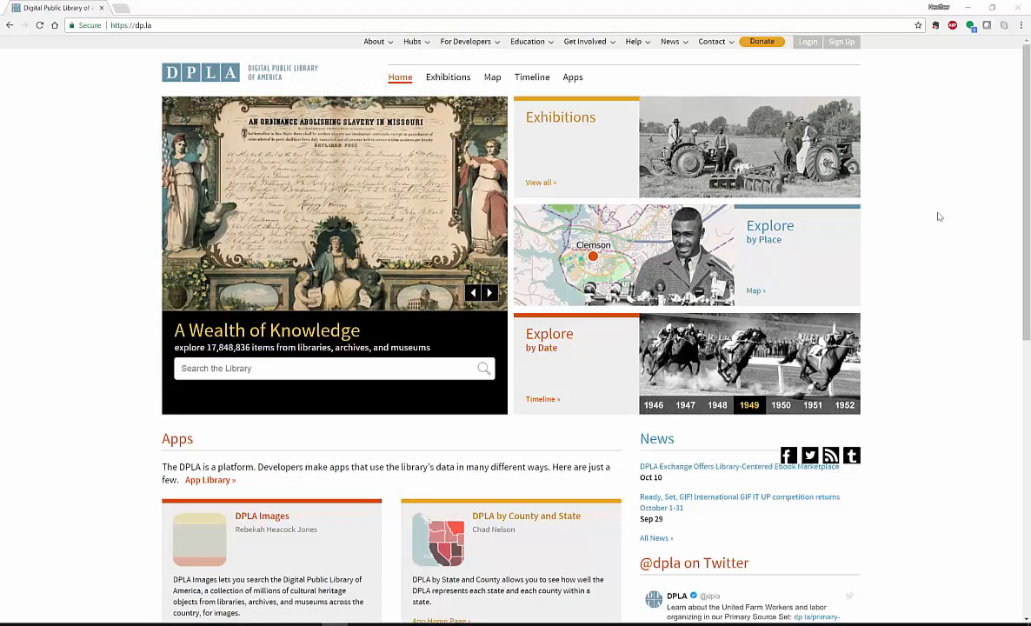
pyautogui.click(489, 292)
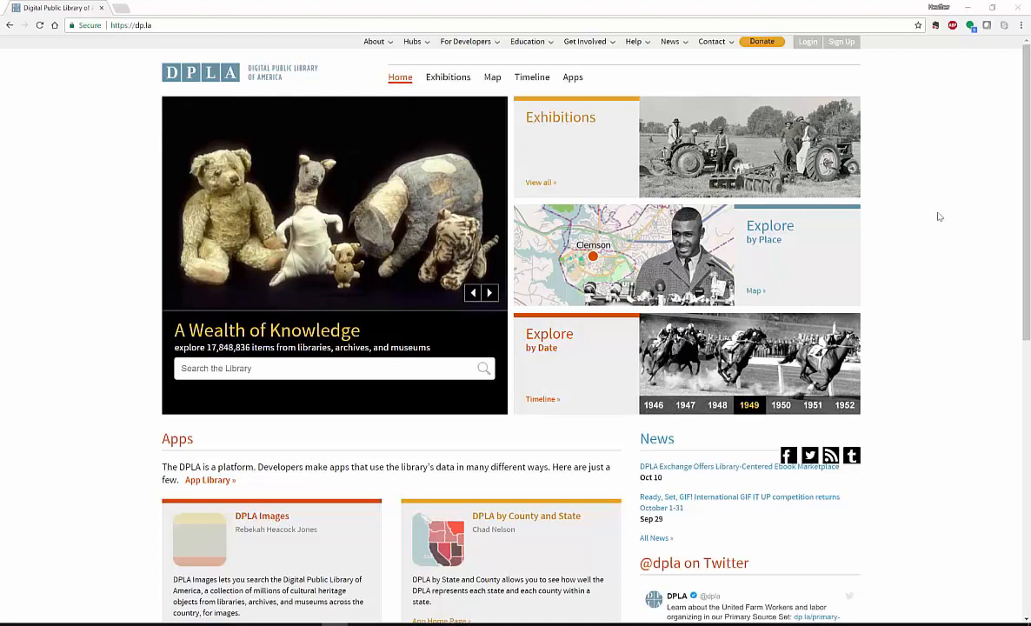
pyautogui.click(488, 292)
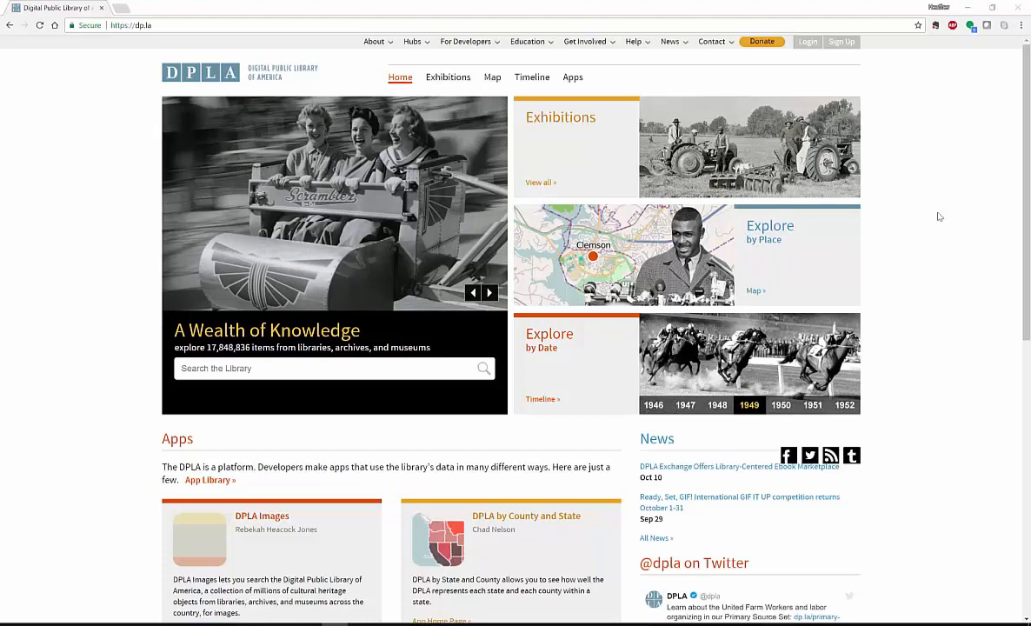
pyautogui.click(488, 292)
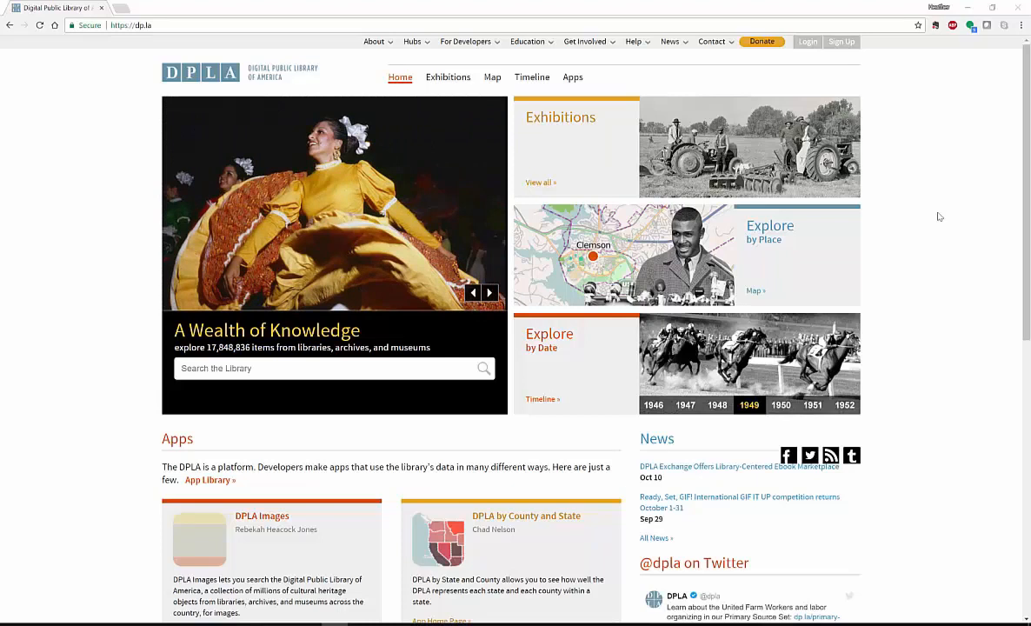
pyautogui.click(488, 292)
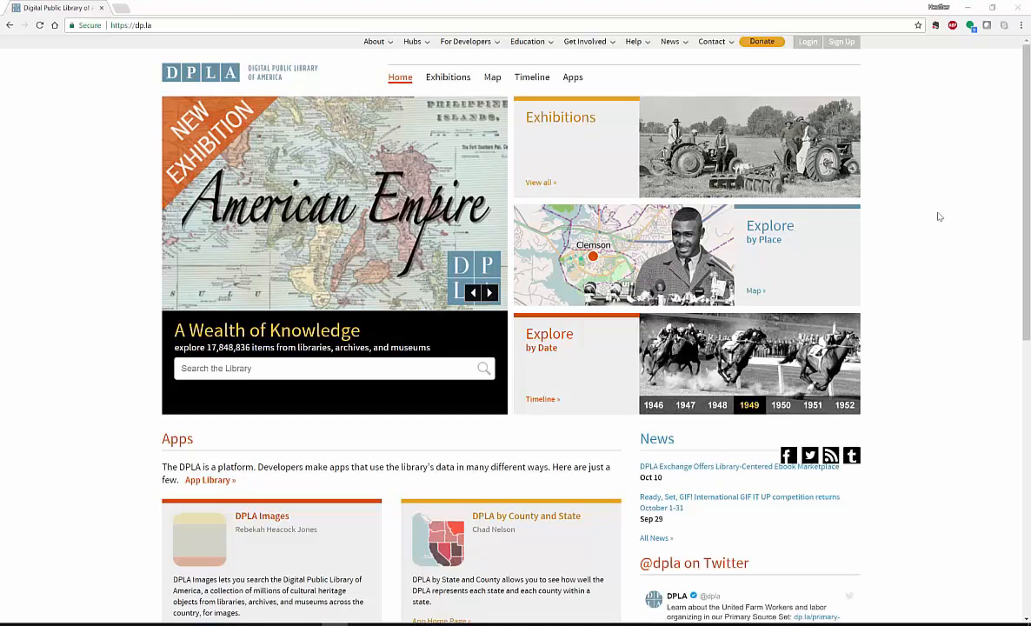
pyautogui.click(490, 293)
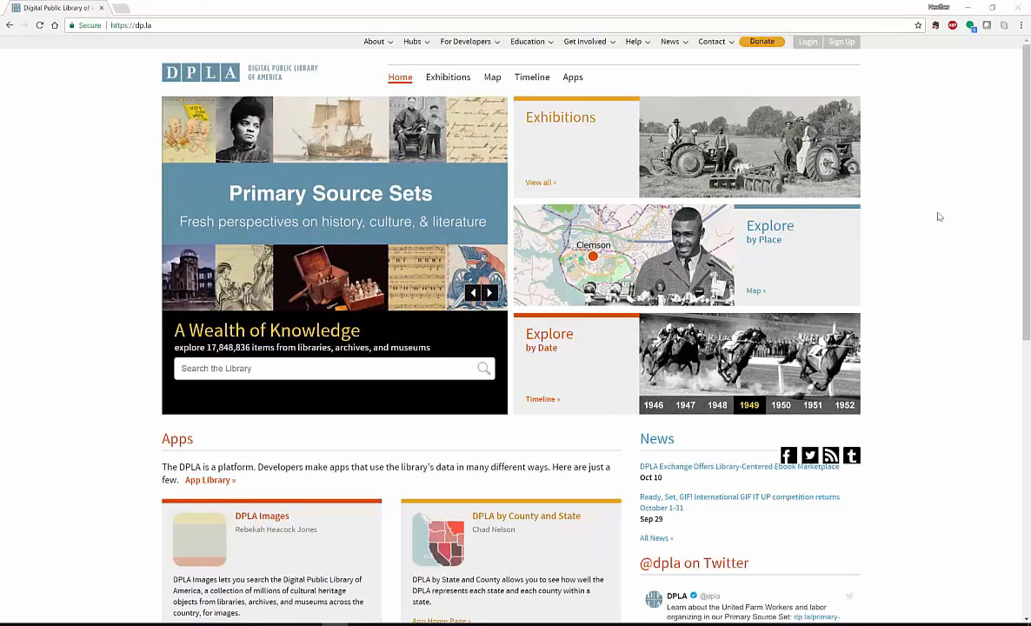
pyautogui.click(490, 292)
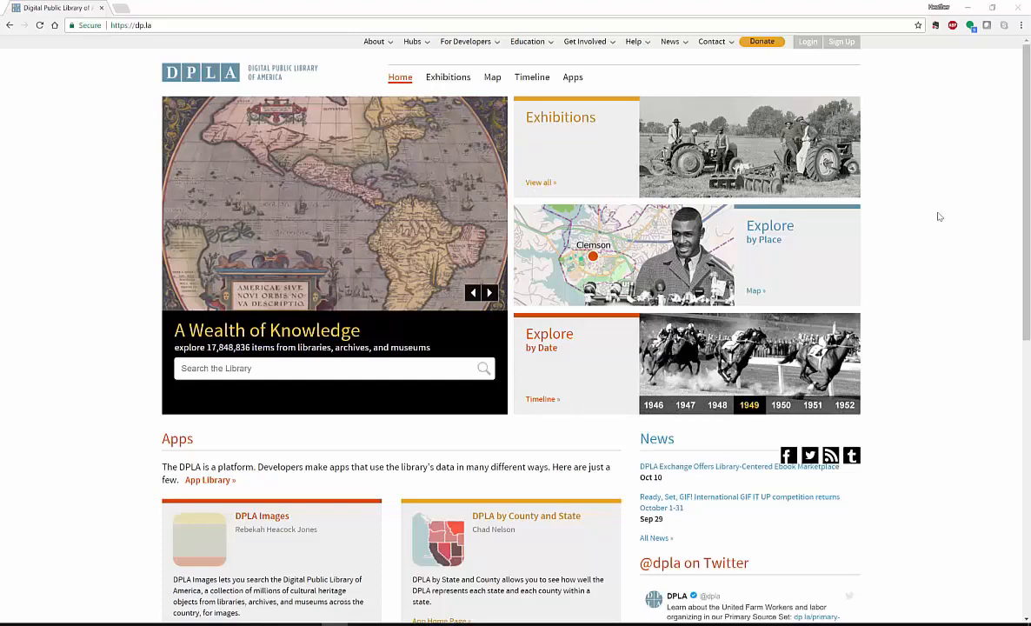
pyautogui.click(488, 292)
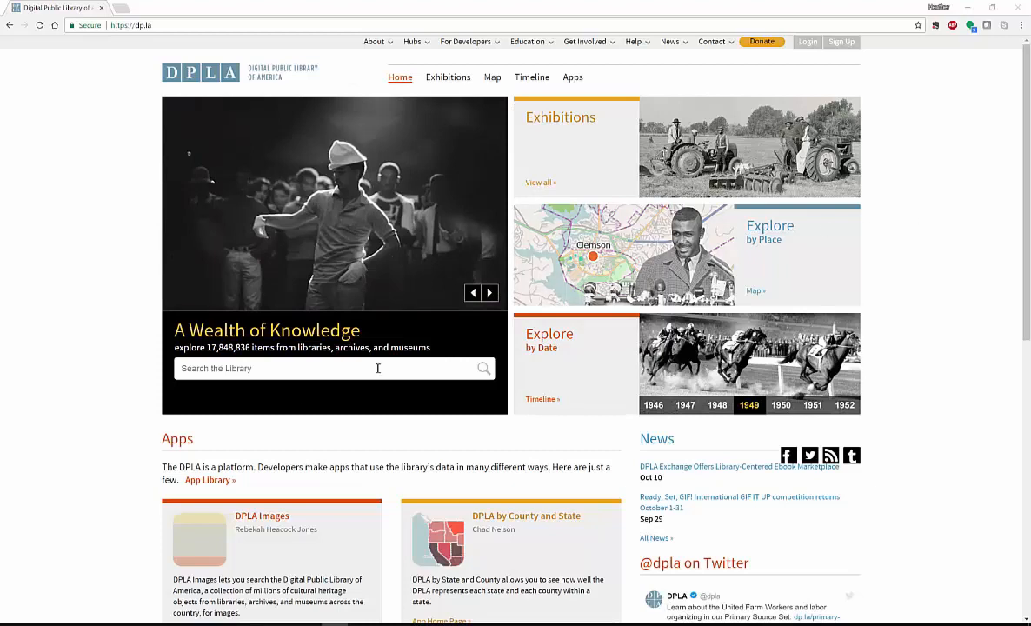
# Search the whole library for 'politics', returning 259,046 items.
pyautogui.write('pd')
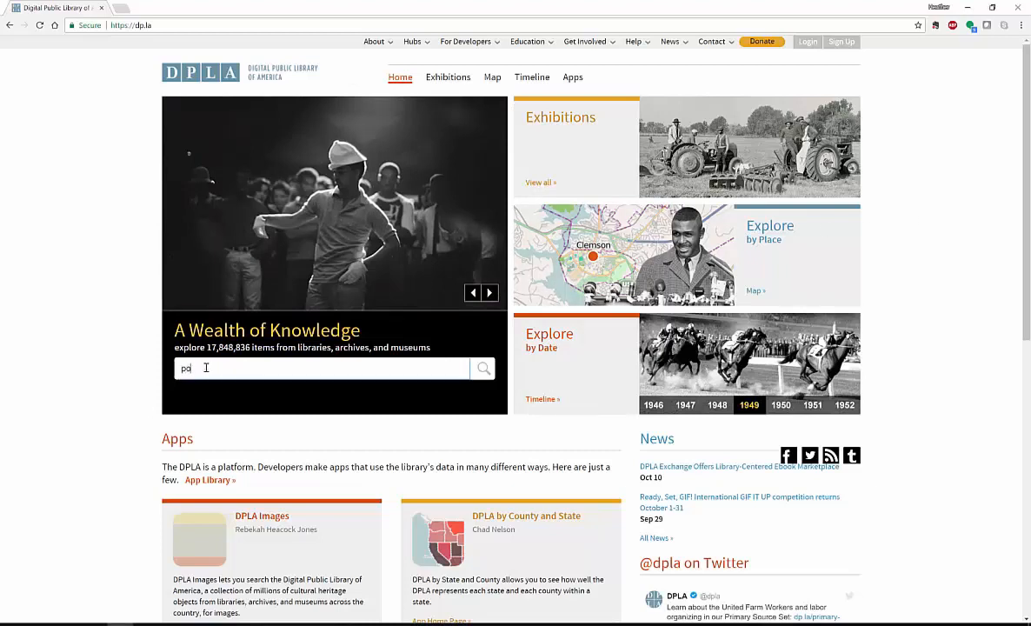
pyautogui.write('politics')
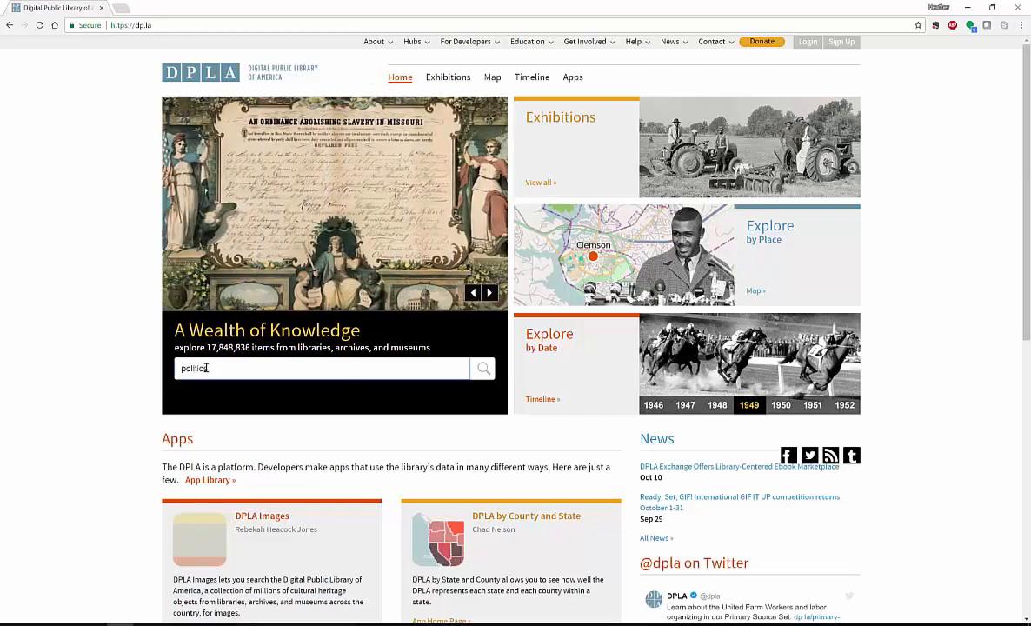
pyautogui.click(482, 368)
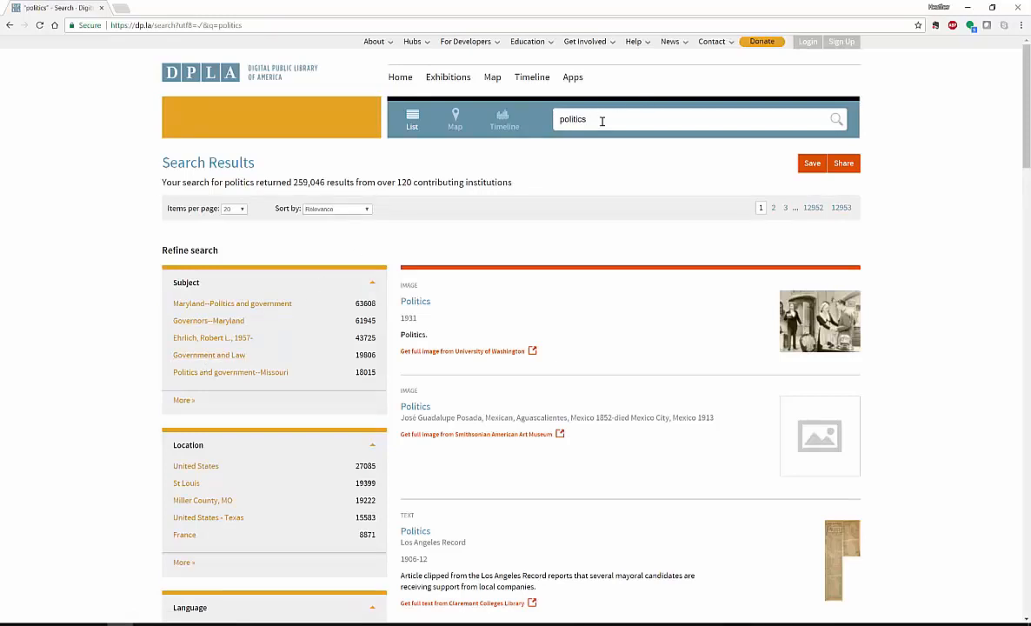
pyautogui.moveTo(455, 116)
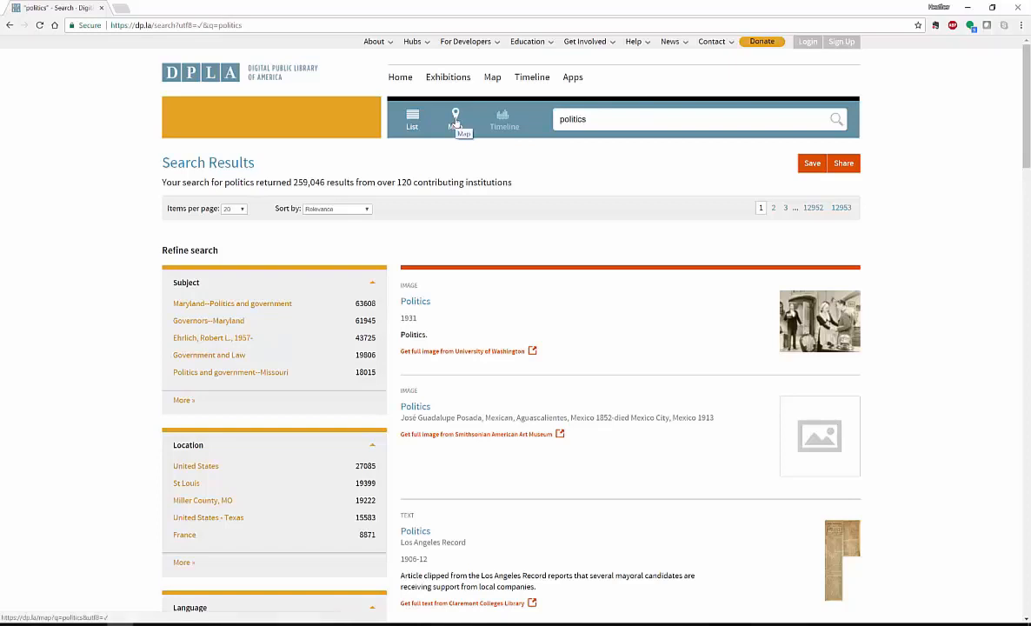
pyautogui.moveTo(503, 118)
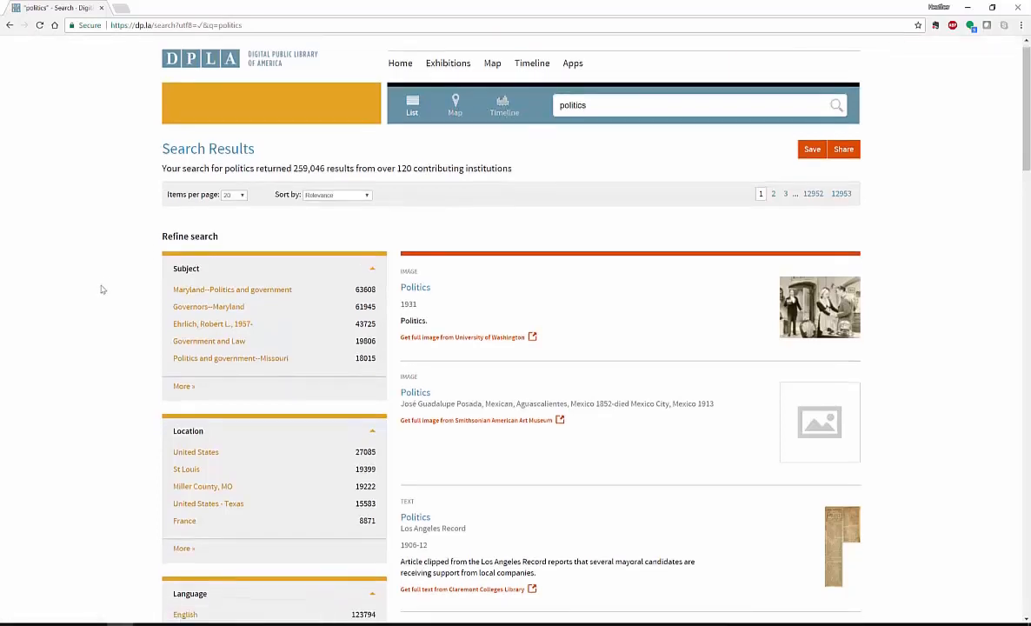
pyautogui.scroll(-3)
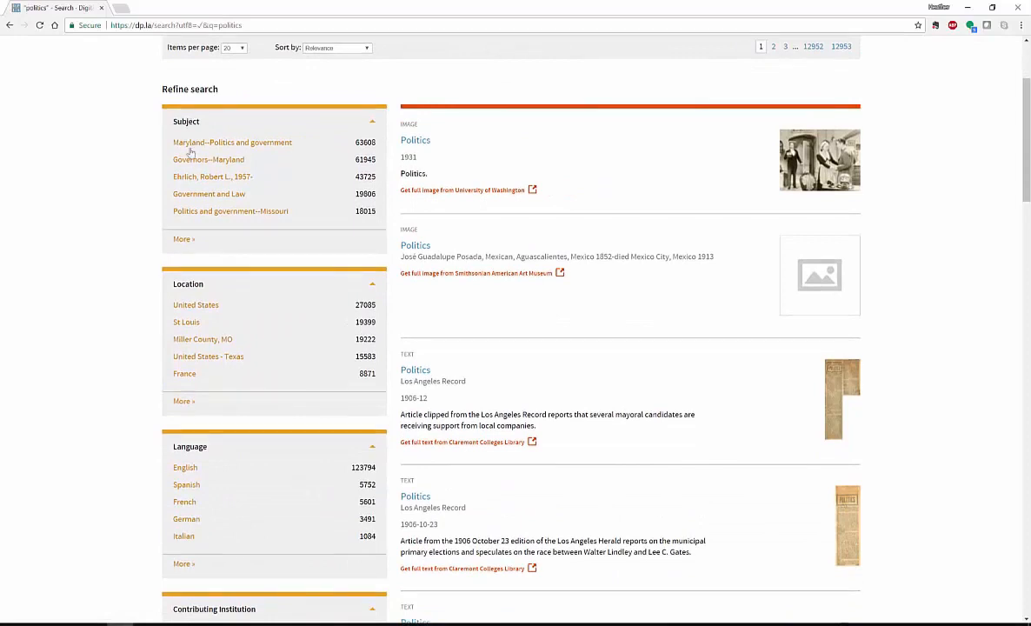
pyautogui.click(183, 239)
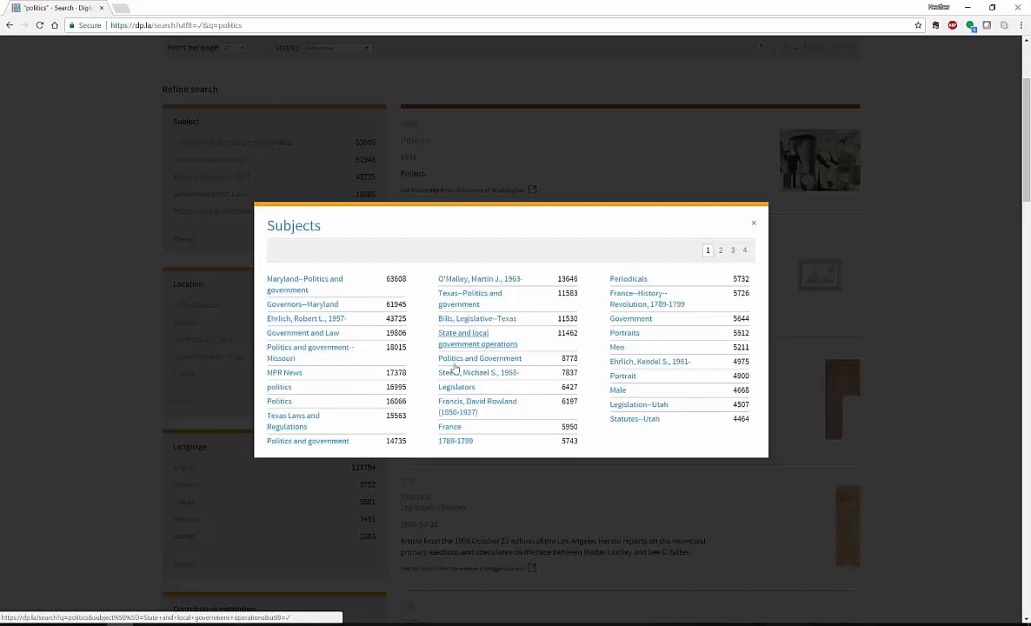
pyautogui.moveTo(355, 328)
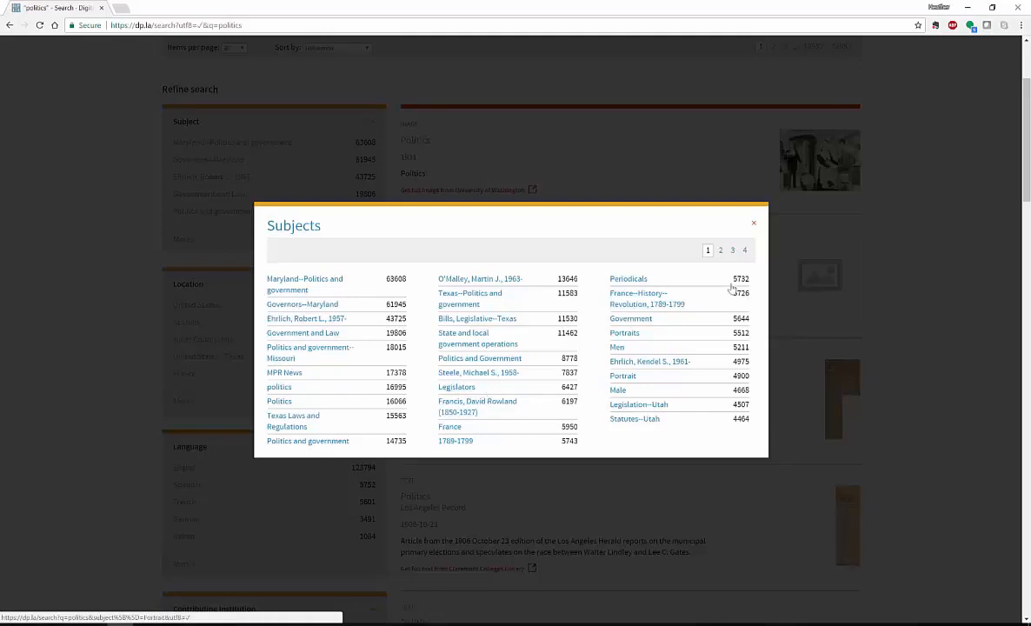
pyautogui.click(720, 223)
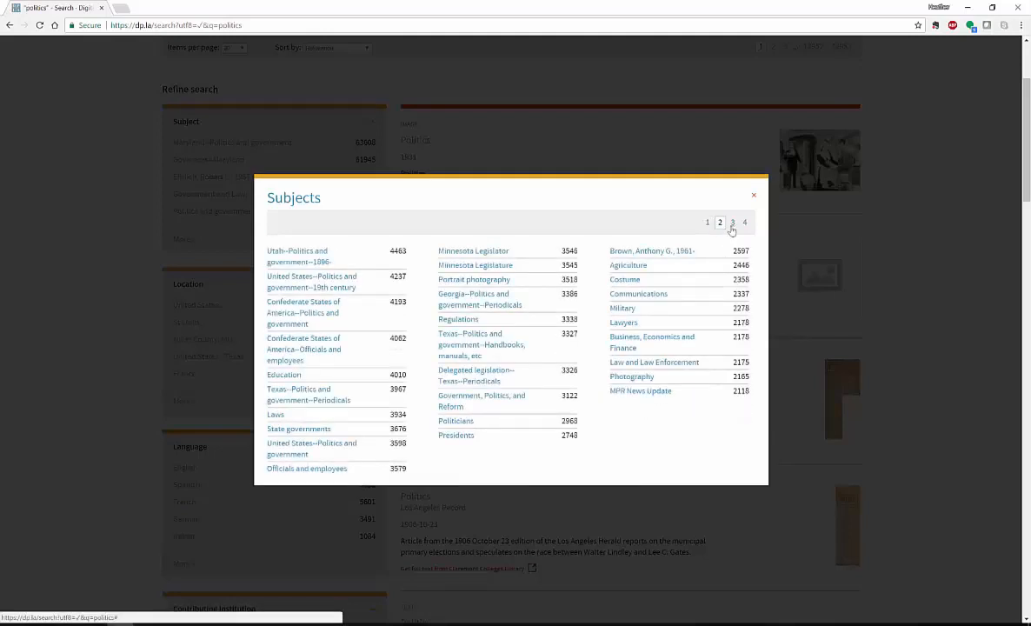
pyautogui.click(732, 222)
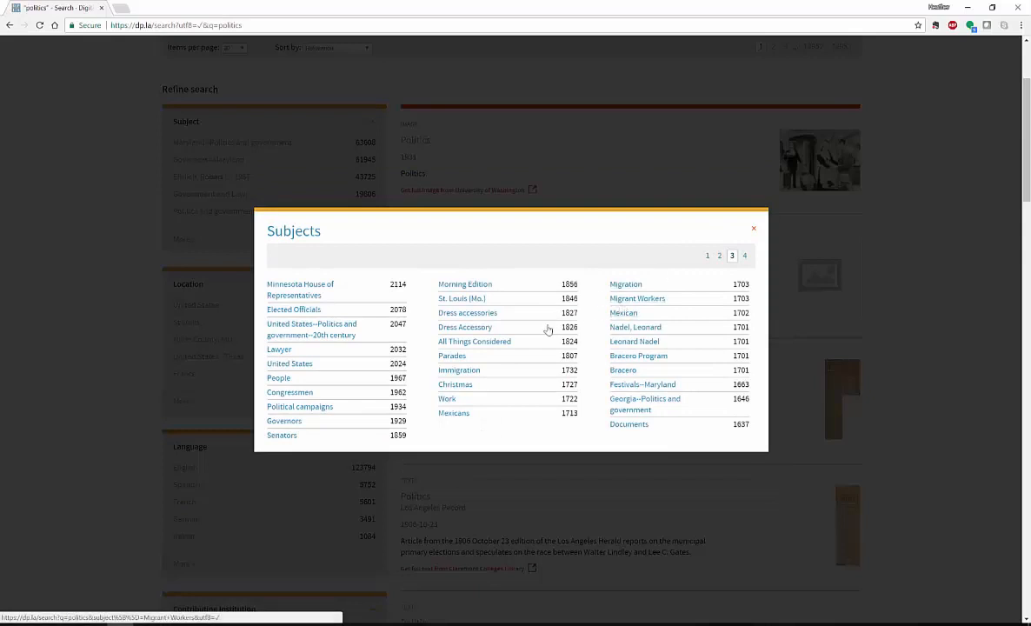
pyautogui.moveTo(459, 370)
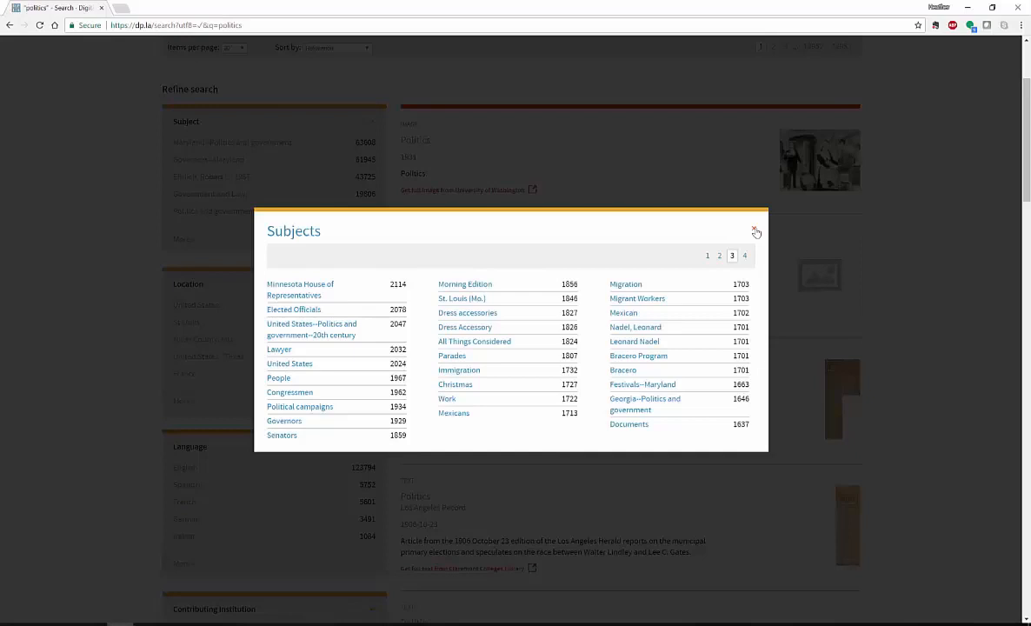
pyautogui.click(755, 232)
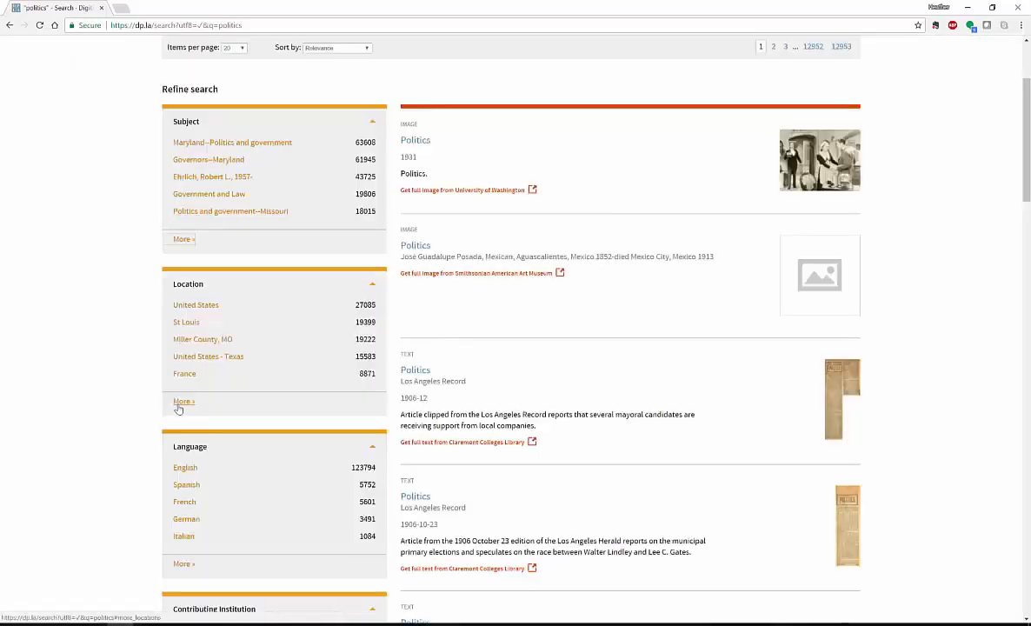
# Show the full Locations list and page it to the third page of countries.
pyautogui.click(183, 401)
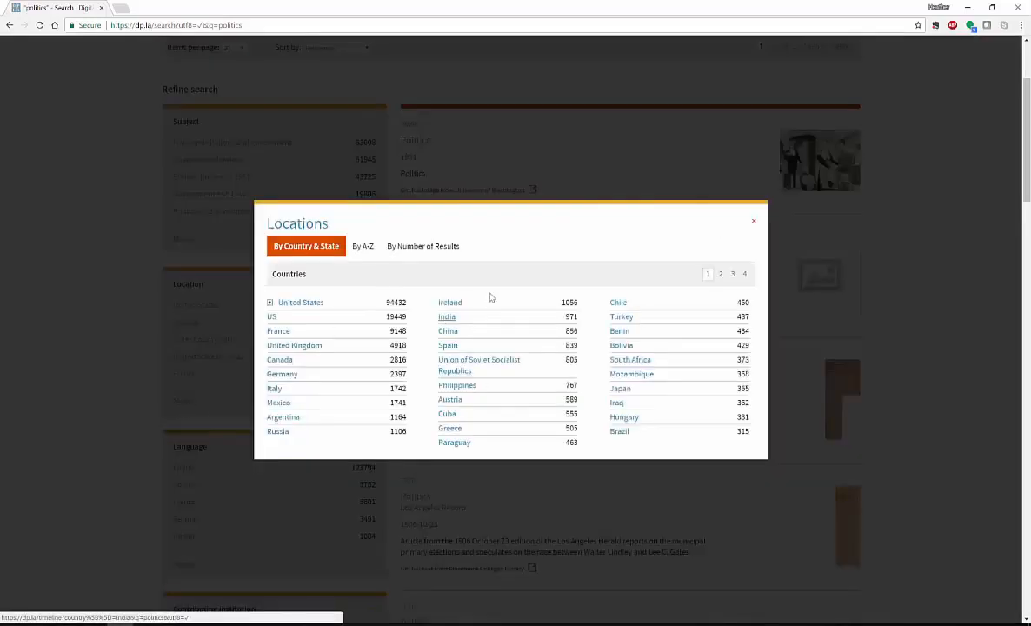
pyautogui.moveTo(731, 278)
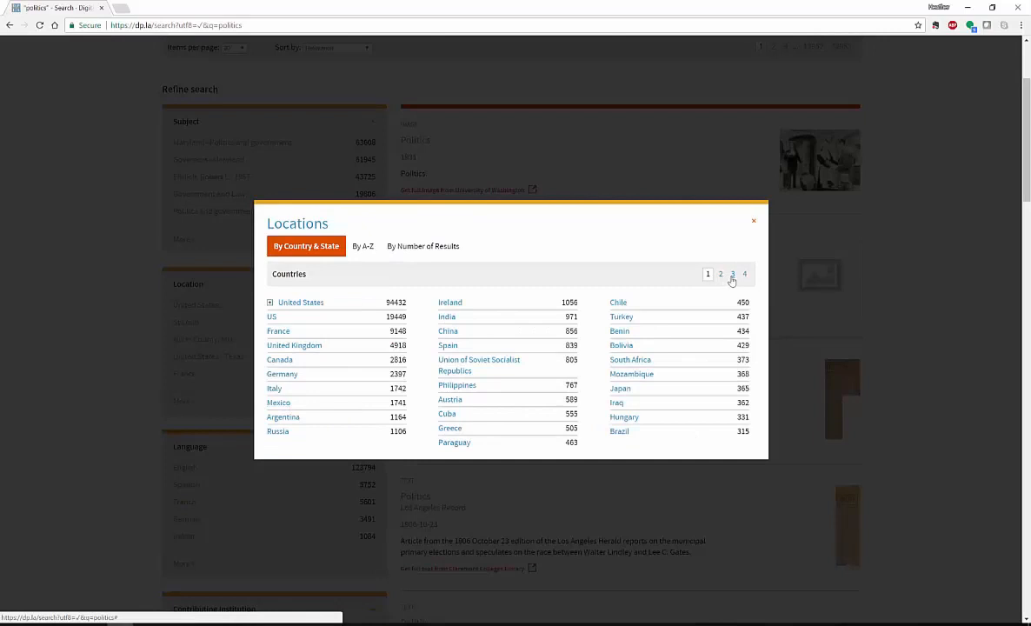
pyautogui.click(732, 279)
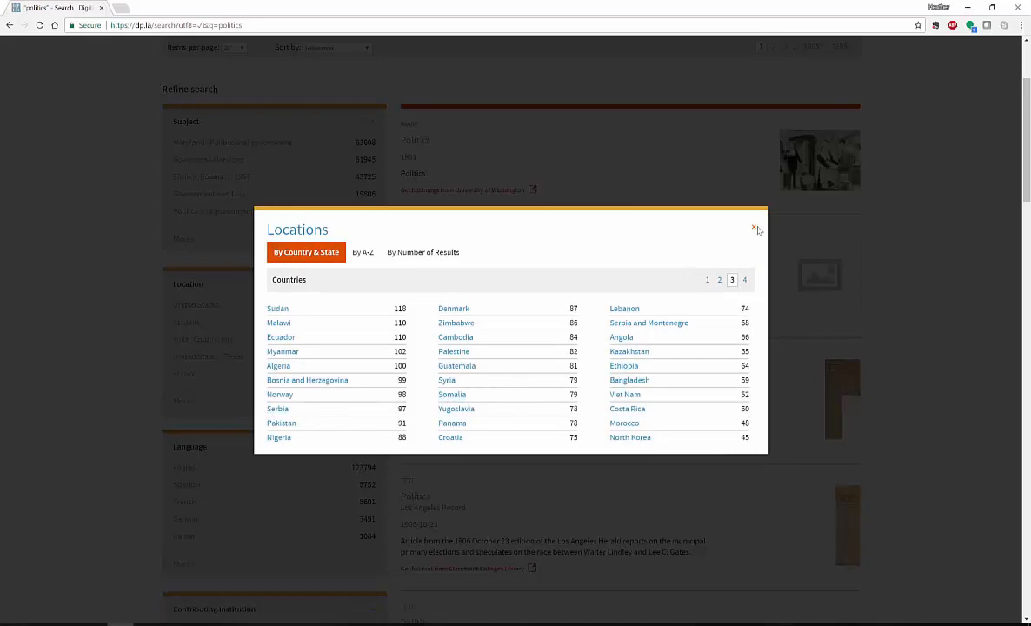
# Close the Locations list and browse down through the facets and results.
pyautogui.click(755, 227)
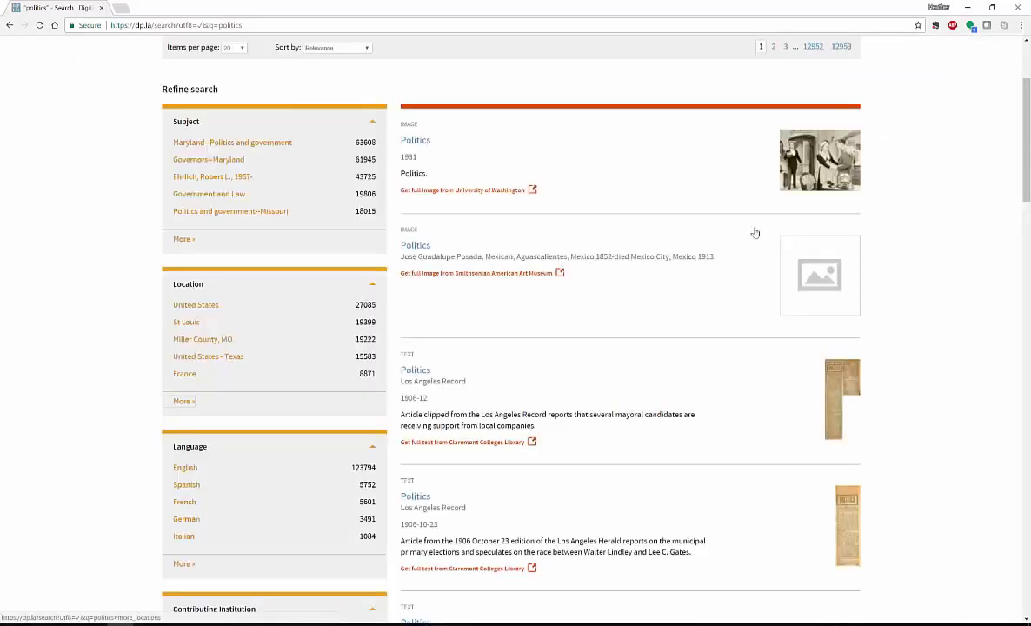
pyautogui.scroll(-3)
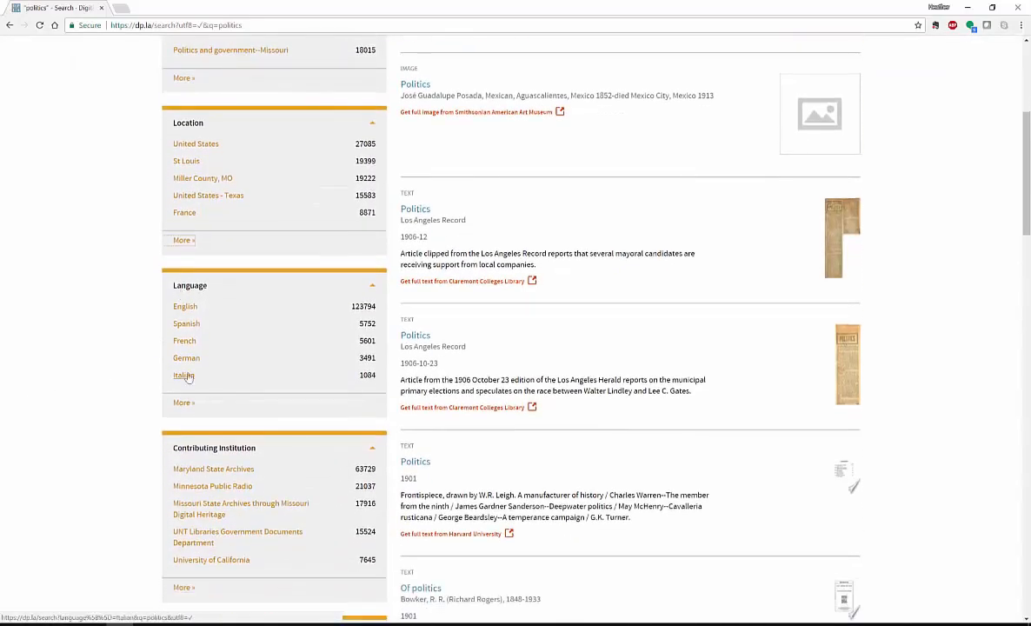
pyautogui.scroll(-3)
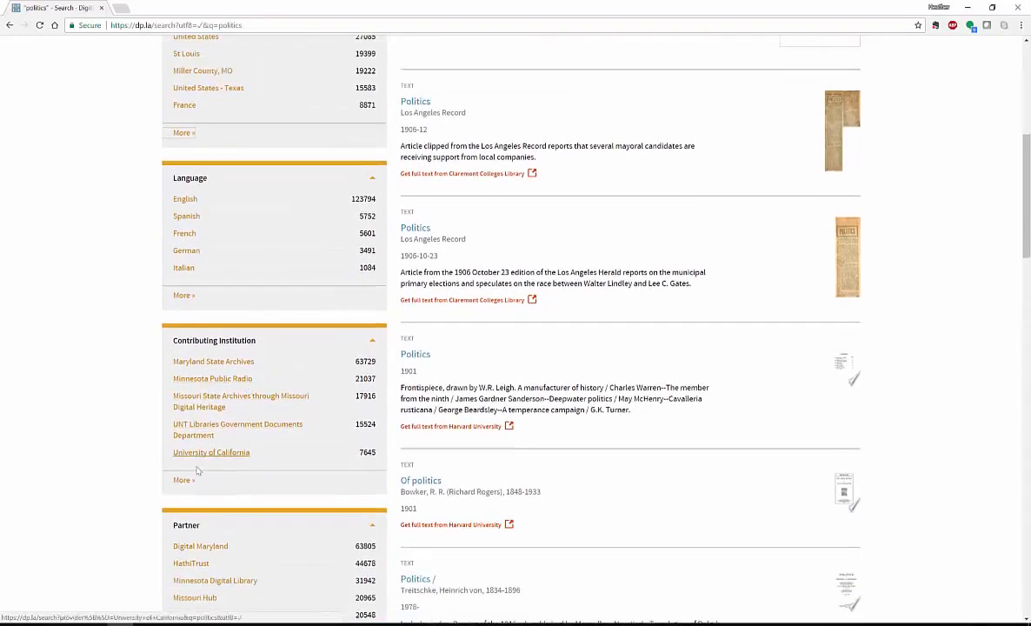
pyautogui.scroll(-3)
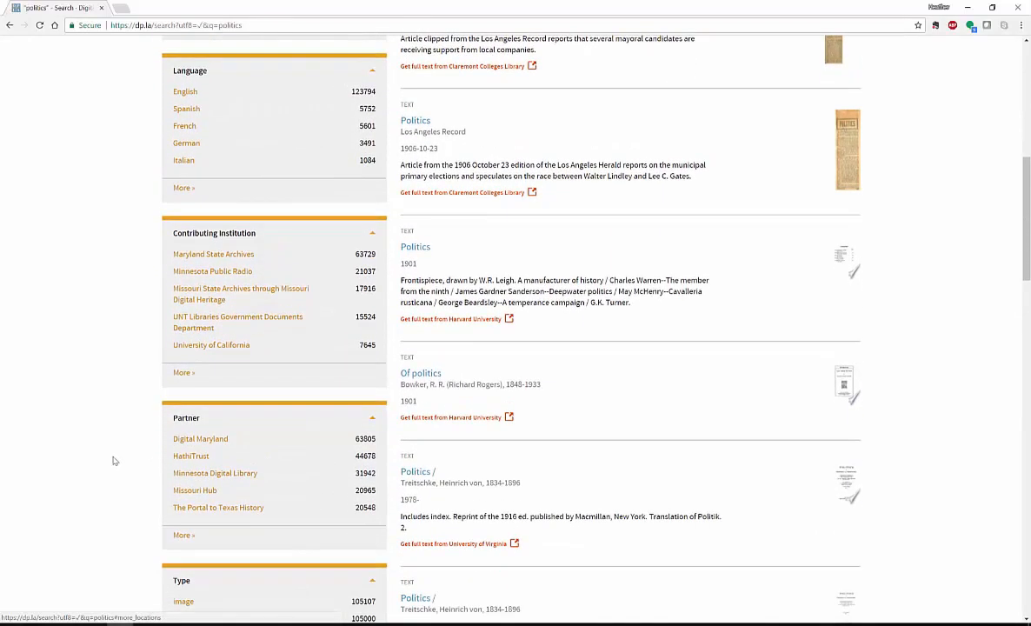
pyautogui.scroll(-3)
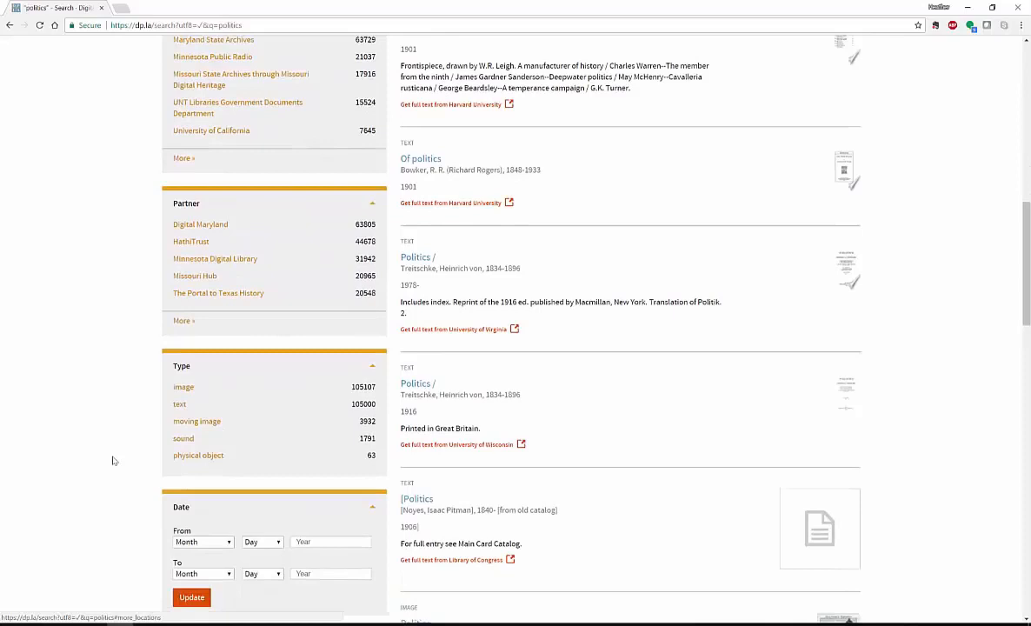
pyautogui.scroll(-3)
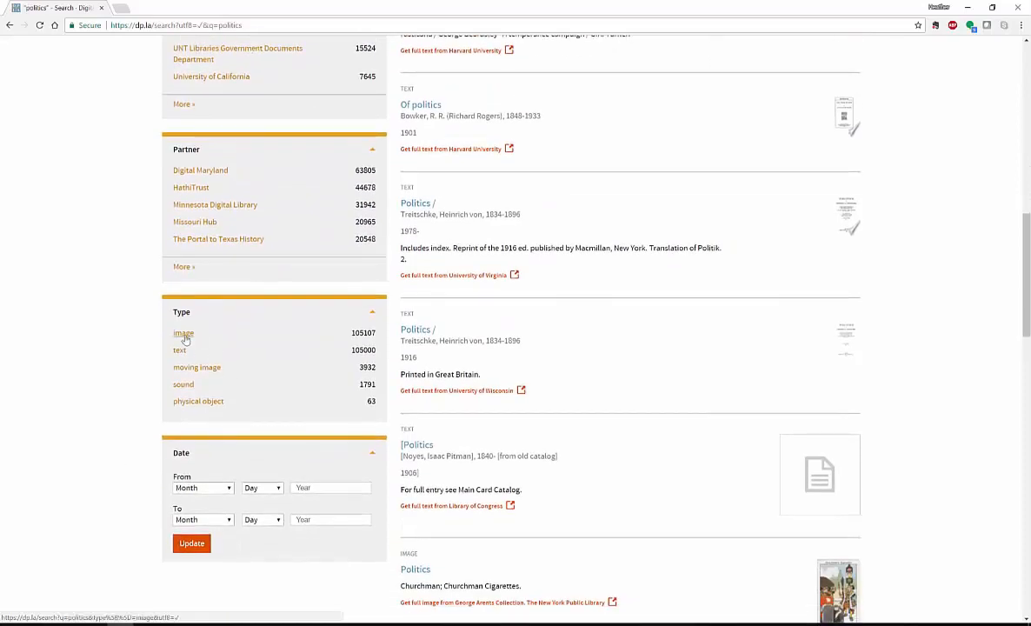
pyautogui.moveTo(197, 367)
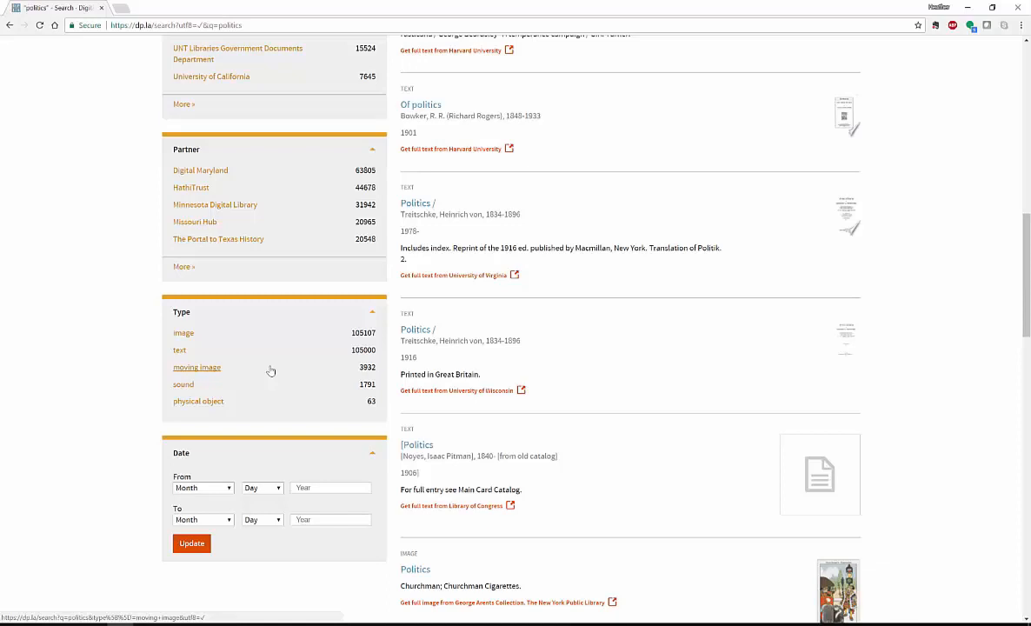
pyautogui.moveTo(211, 367)
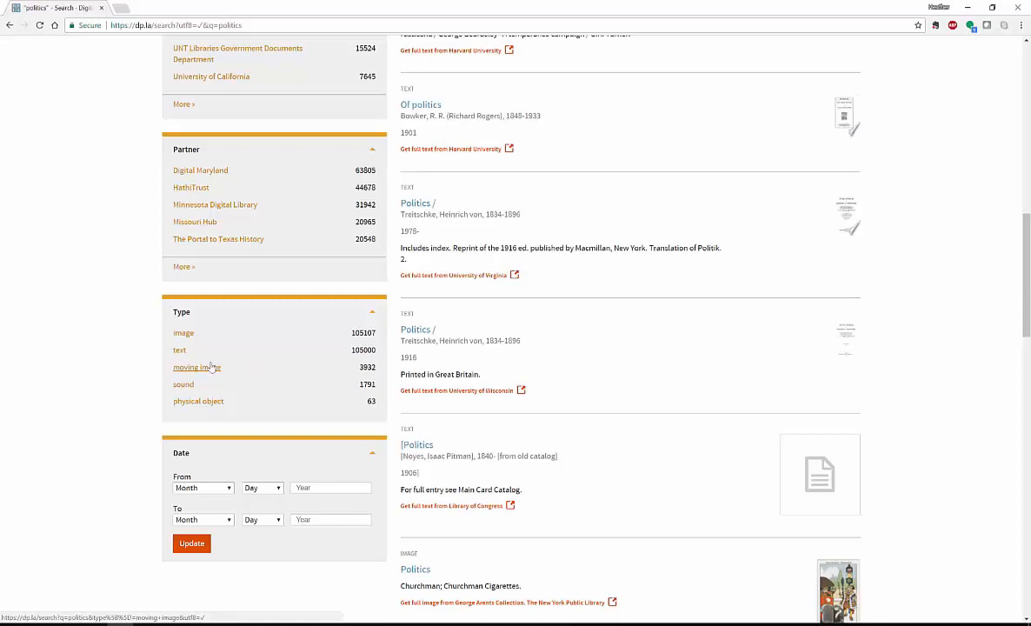
pyautogui.scroll(3)
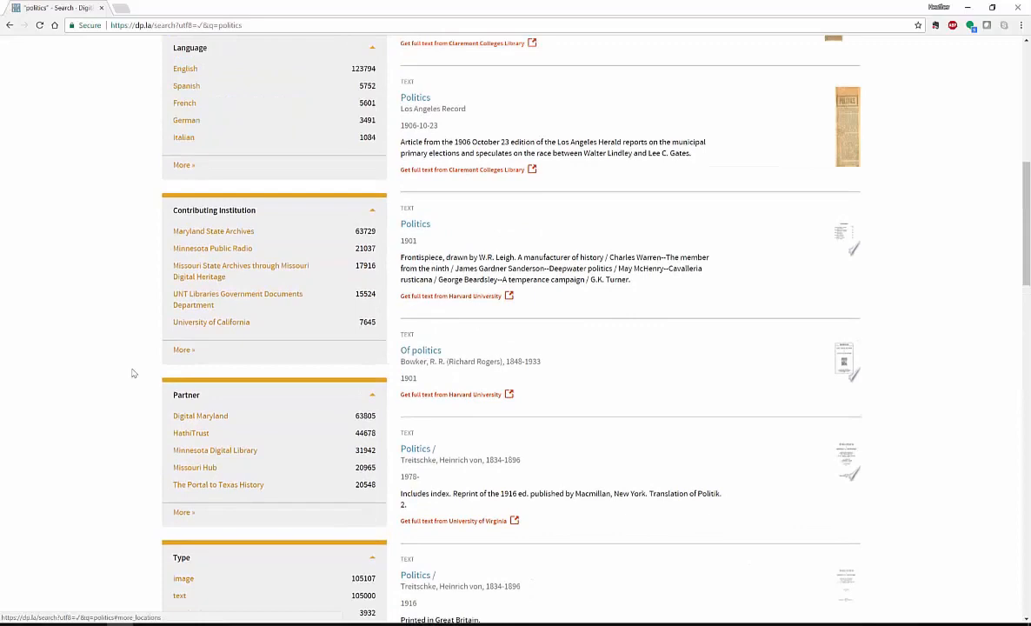
pyautogui.scroll(3)
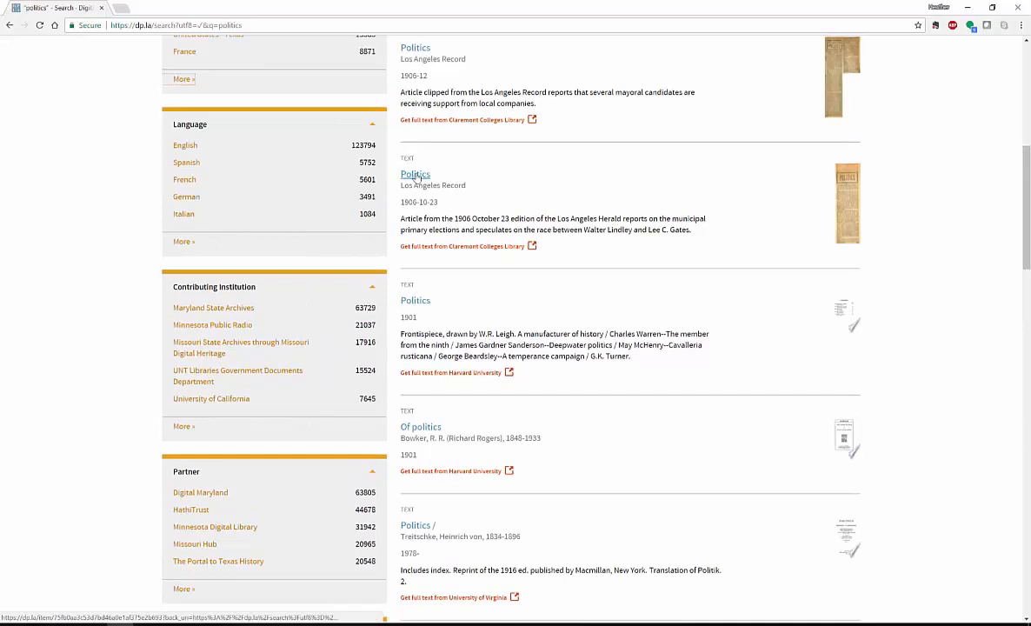
# Open the record for the 1906-10-23 Los Angeles Record 'Politics' article.
pyautogui.click(416, 175)
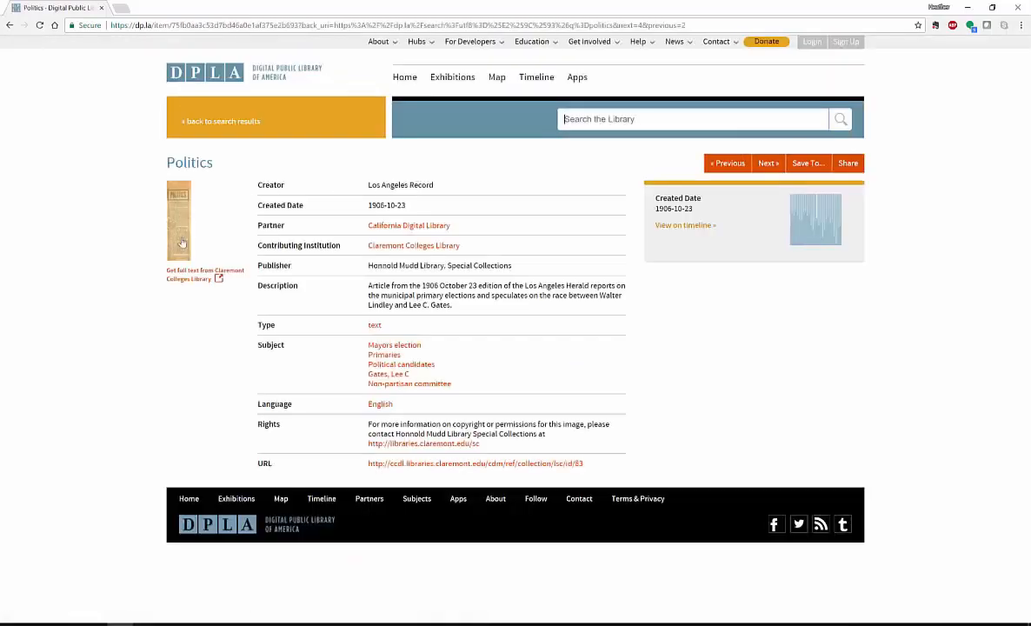
# View the 1906 Politics clipping at Claremont Colleges Library, then return to the dp.la record.
pyautogui.click(204, 271)
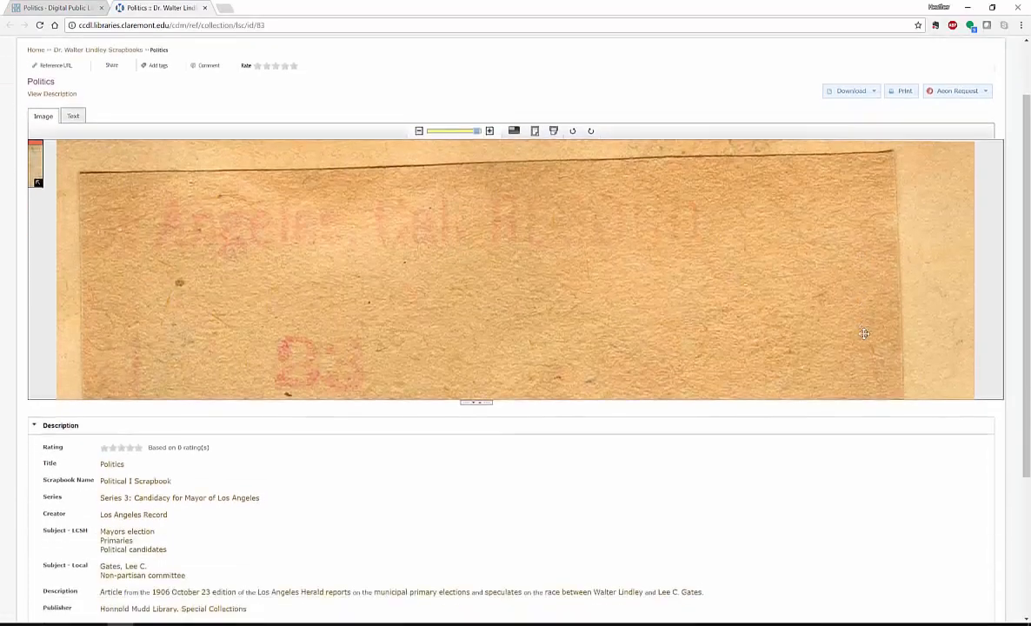
pyautogui.scroll(3)
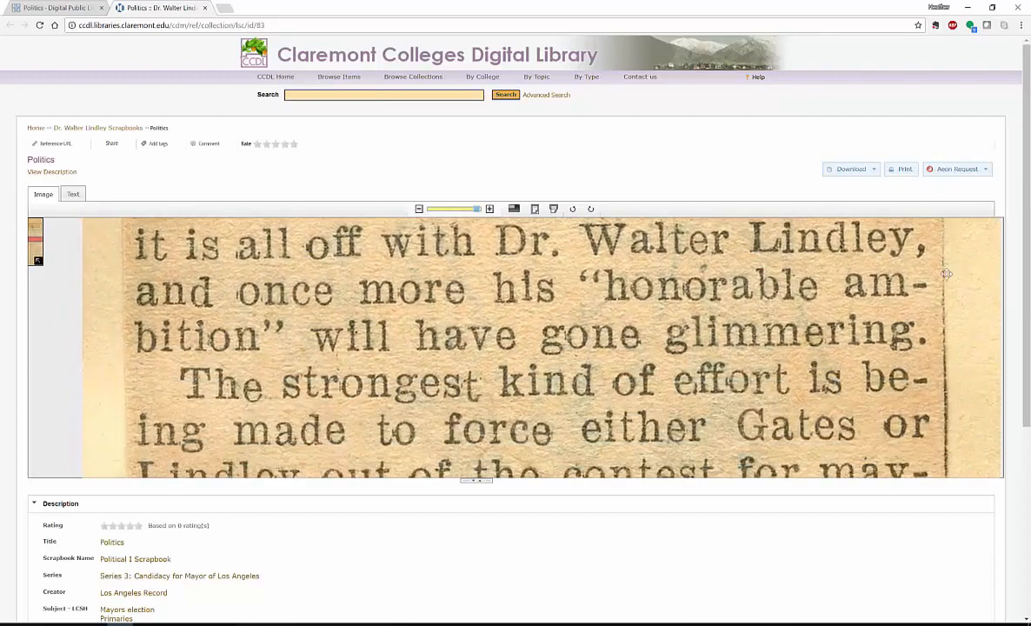
pyautogui.scroll(-3)
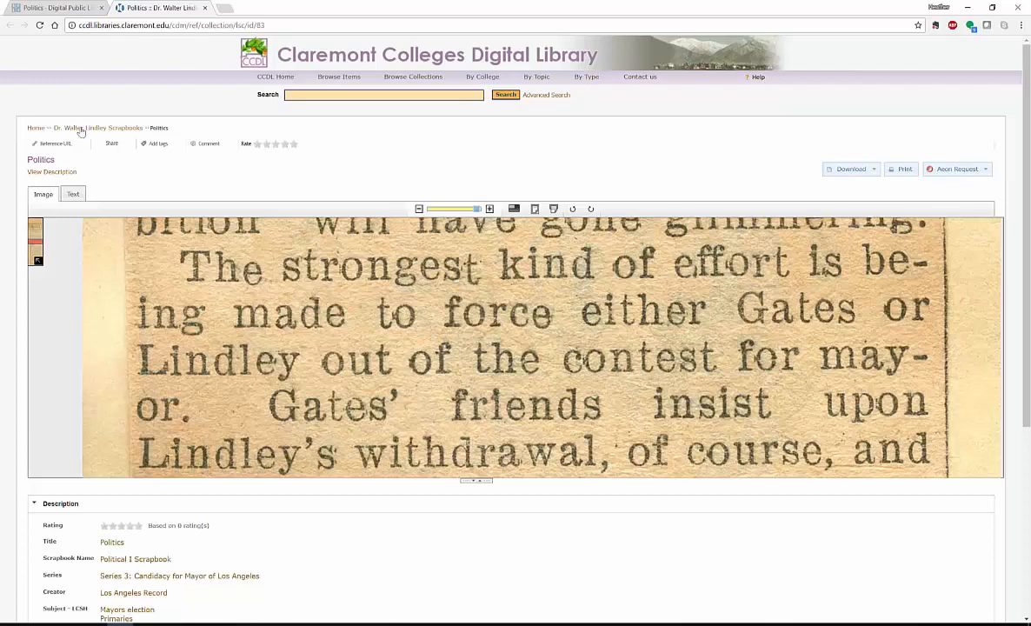
pyautogui.click(111, 144)
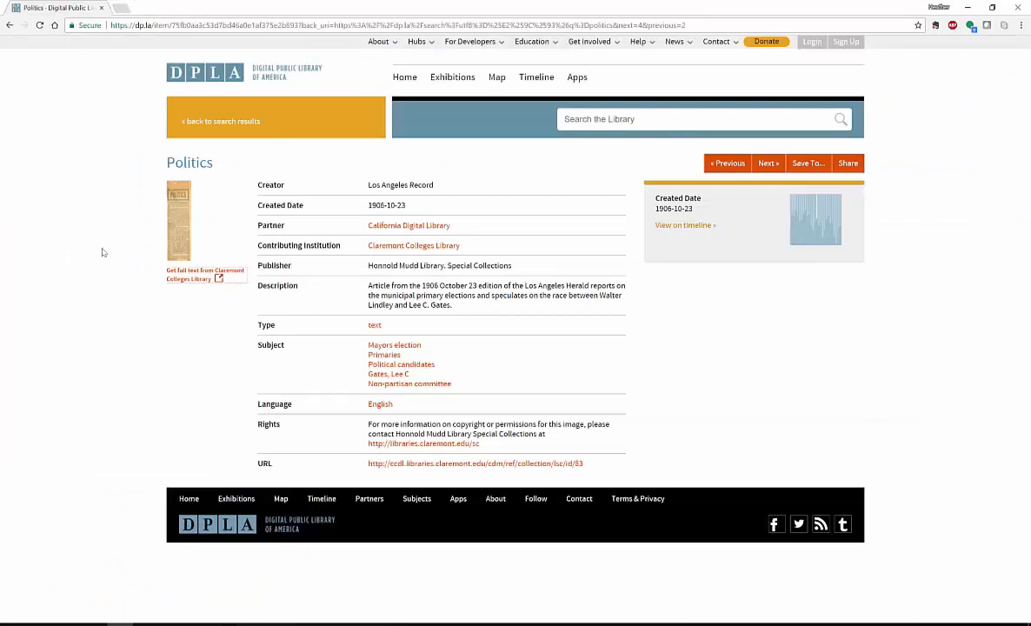
# Return to the 'politics' search results showing the 1906 Los Angeles Record articles.
pyautogui.click(220, 121)
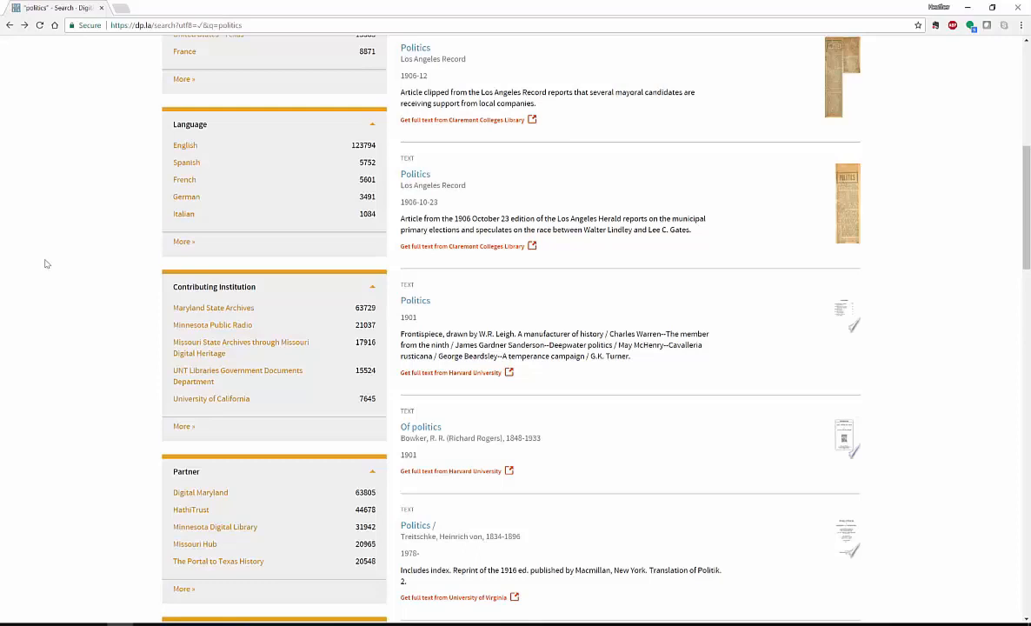
pyautogui.moveTo(39, 196)
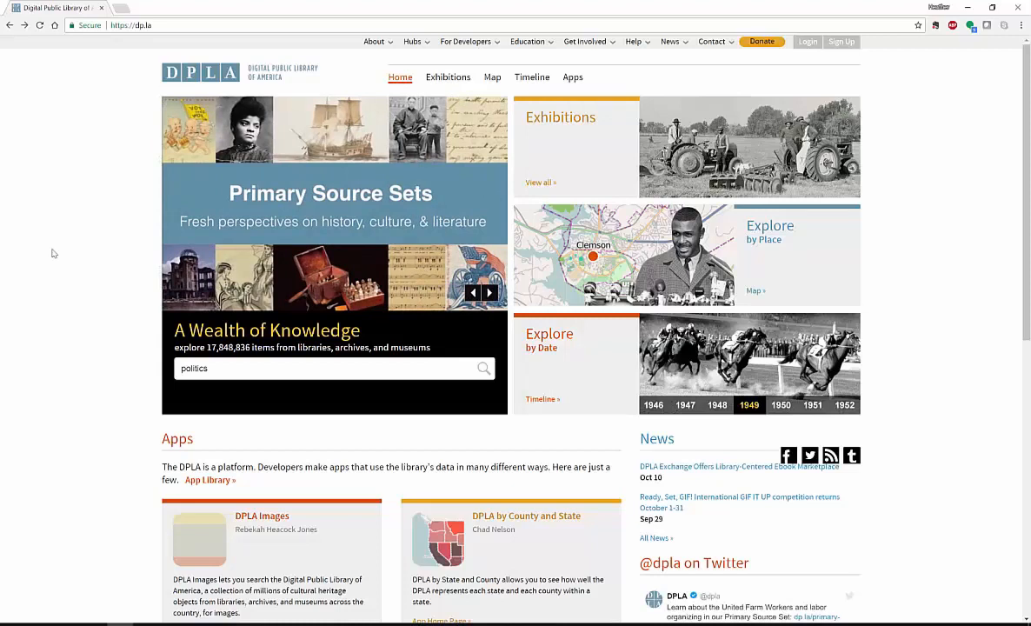
pyautogui.click(490, 292)
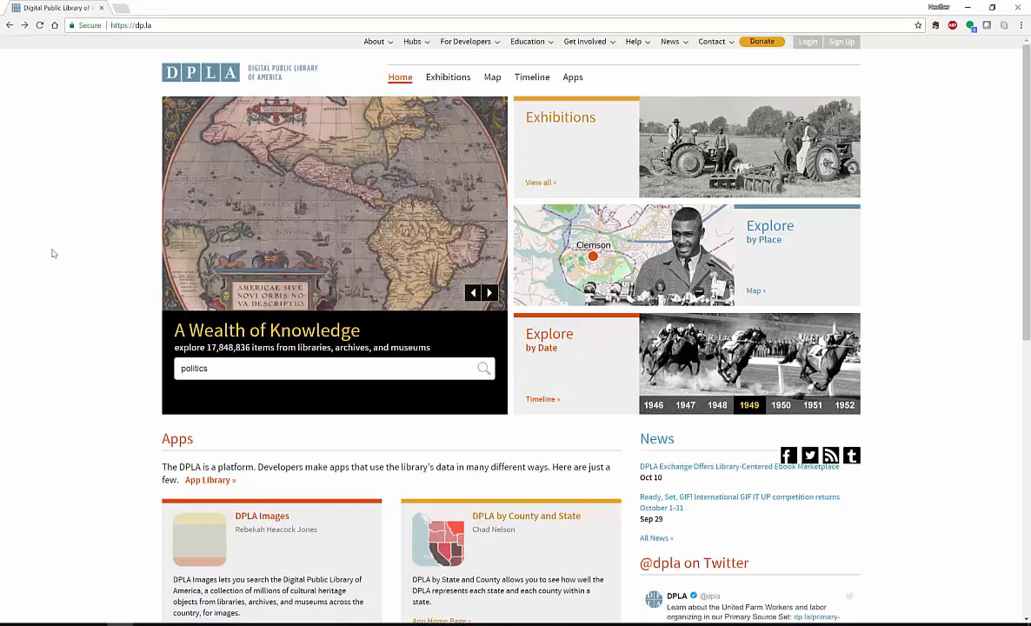
pyautogui.click(489, 292)
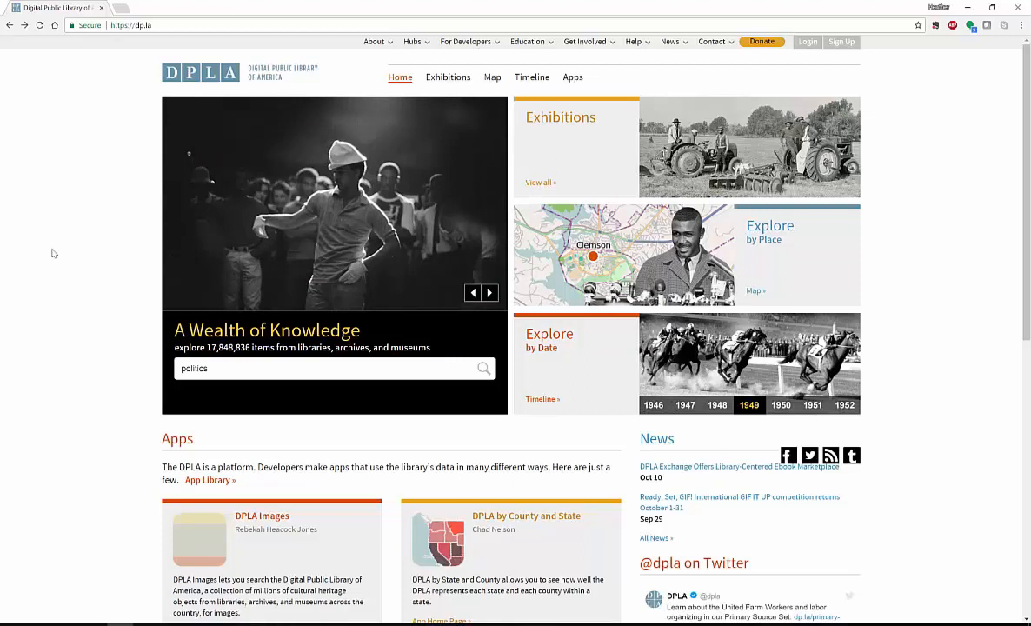
pyautogui.click(489, 292)
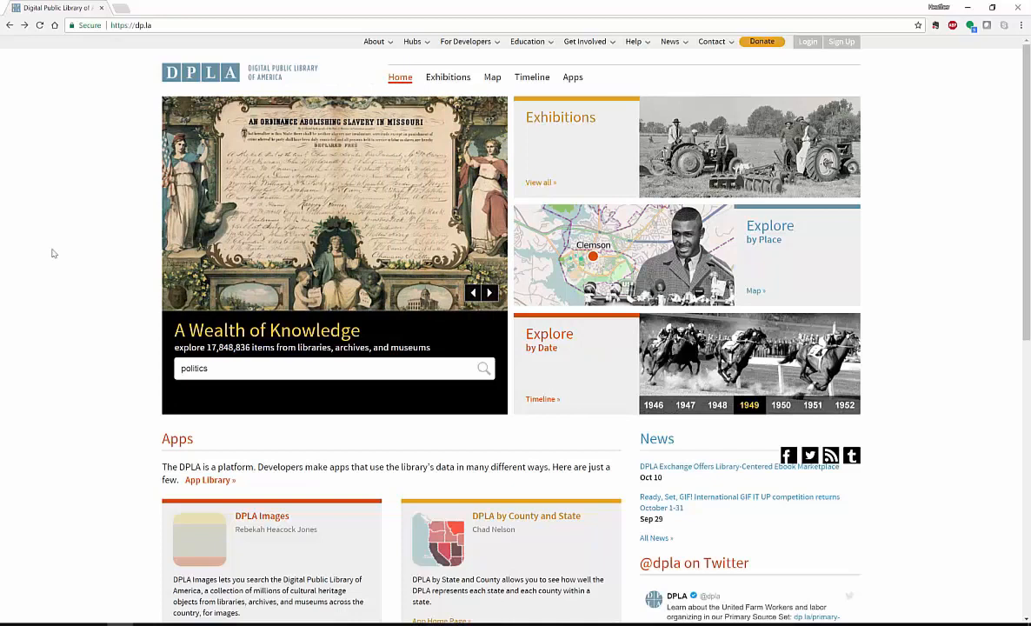
pyautogui.click(490, 292)
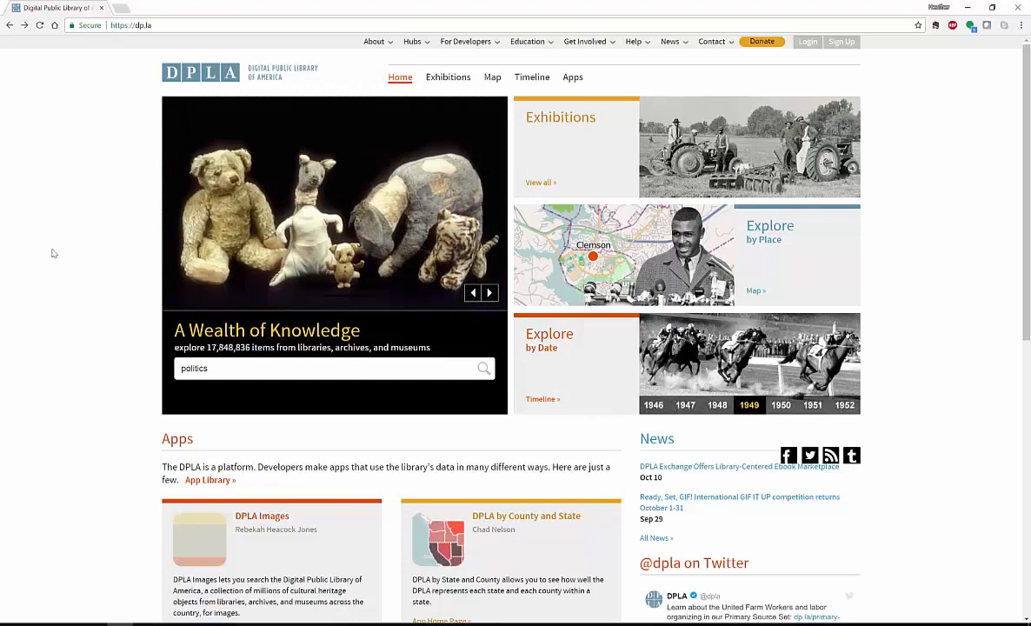
pyautogui.click(489, 292)
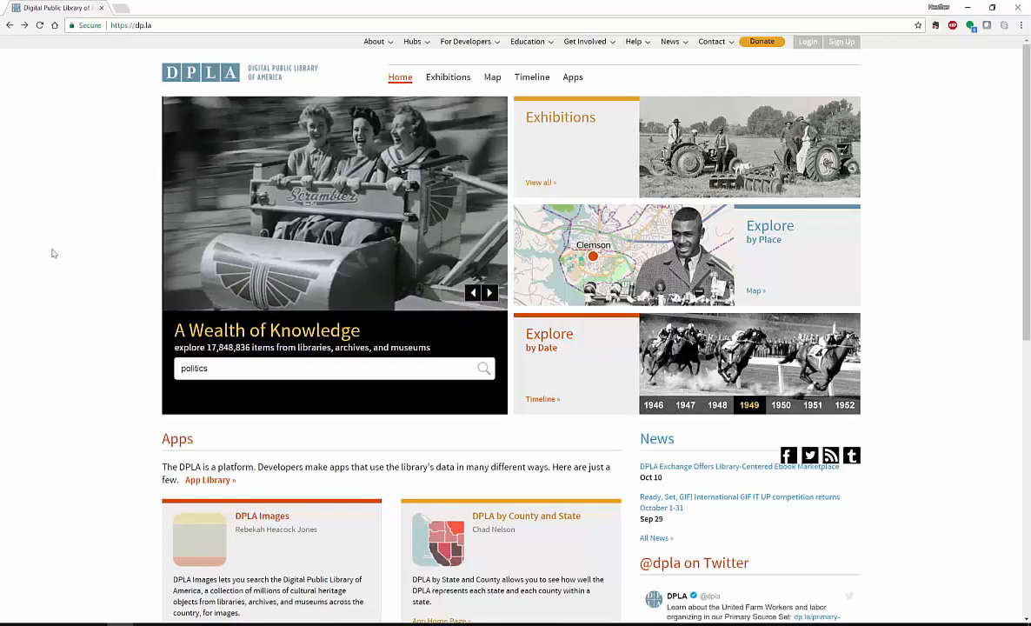